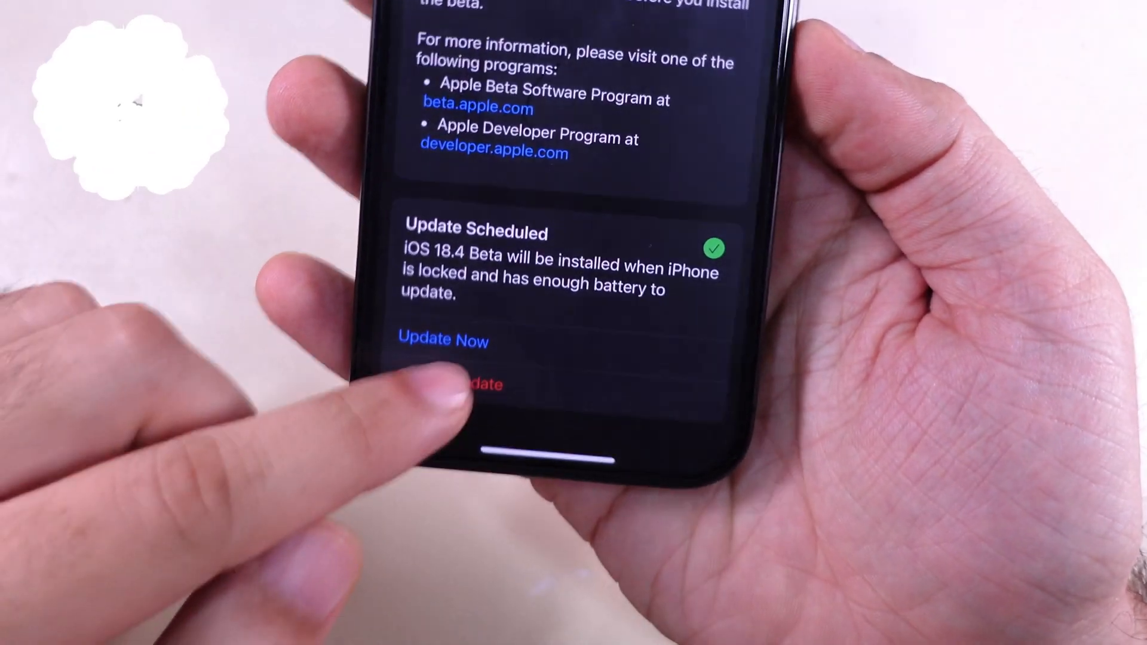
- Cancel the scheduled iOS 18.4 Beta install from the Update Scheduled card
click(458, 384)
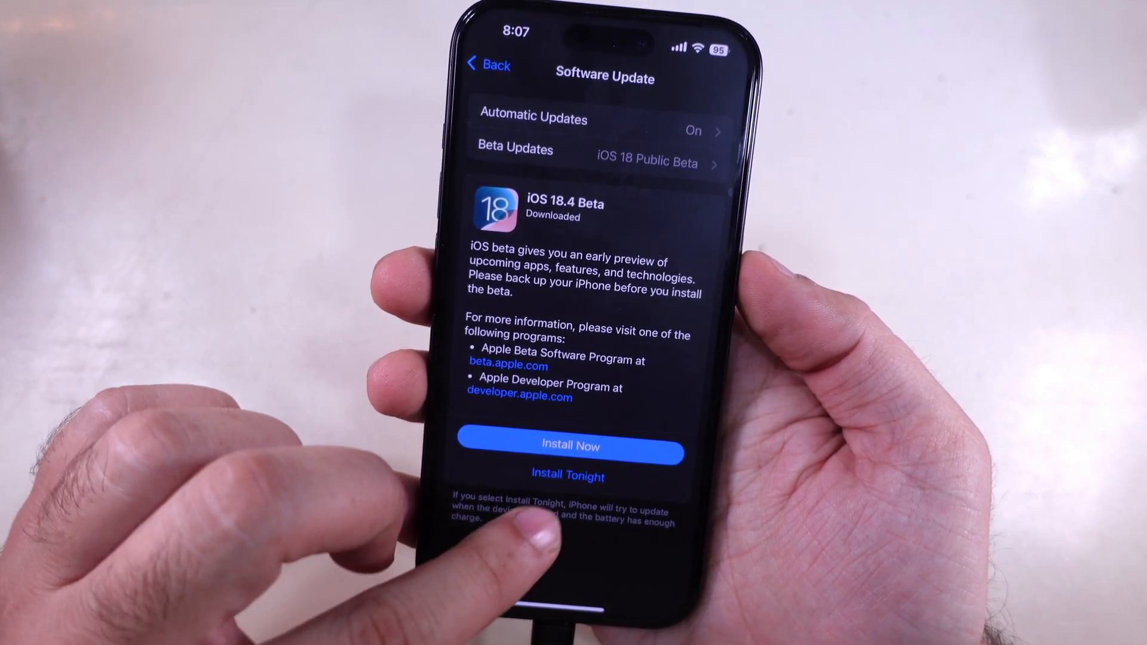
click(568, 474)
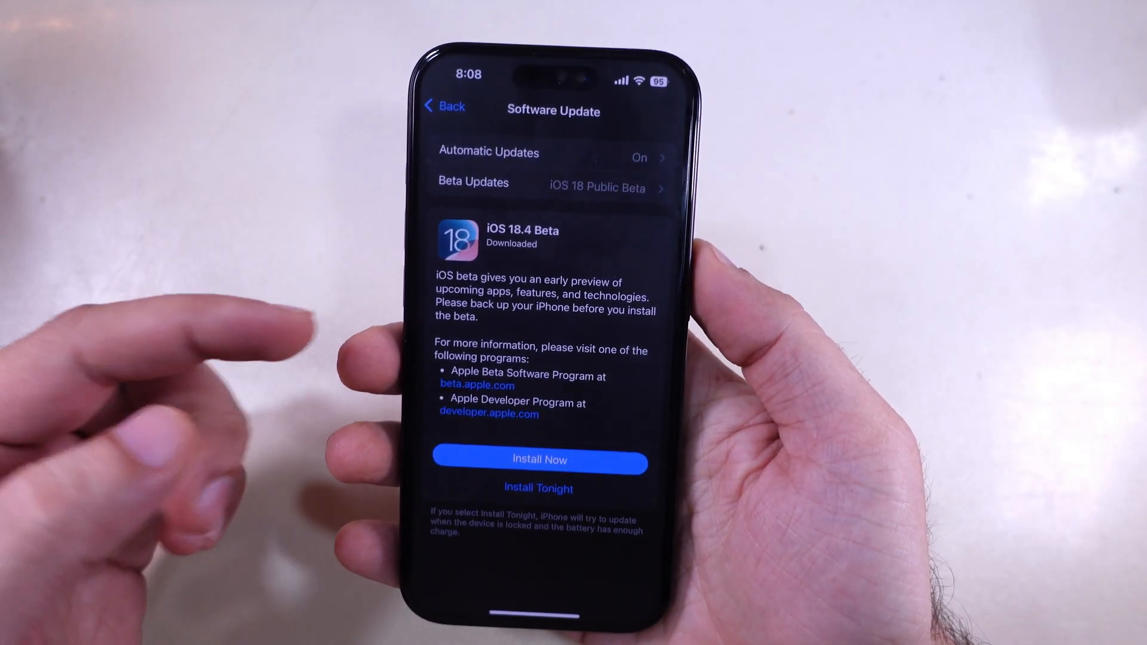
- From General, reach the iOS 18.4 Beta entry (1 GB) in iPhone Storage
click(445, 106)
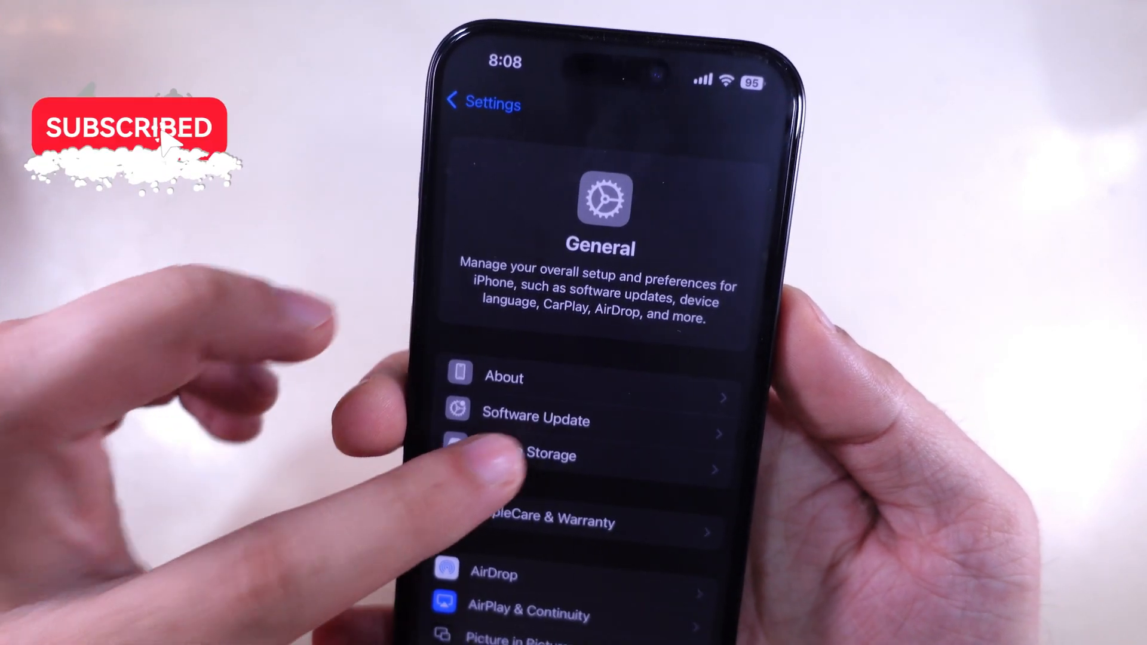
click(545, 454)
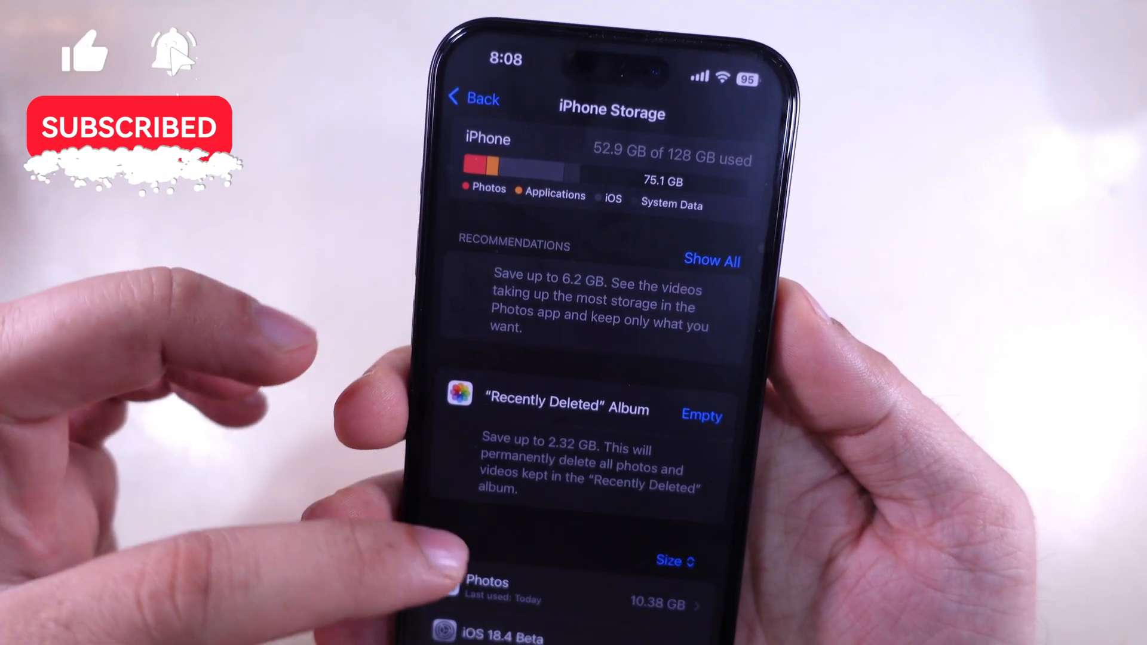
scroll(down, 3)
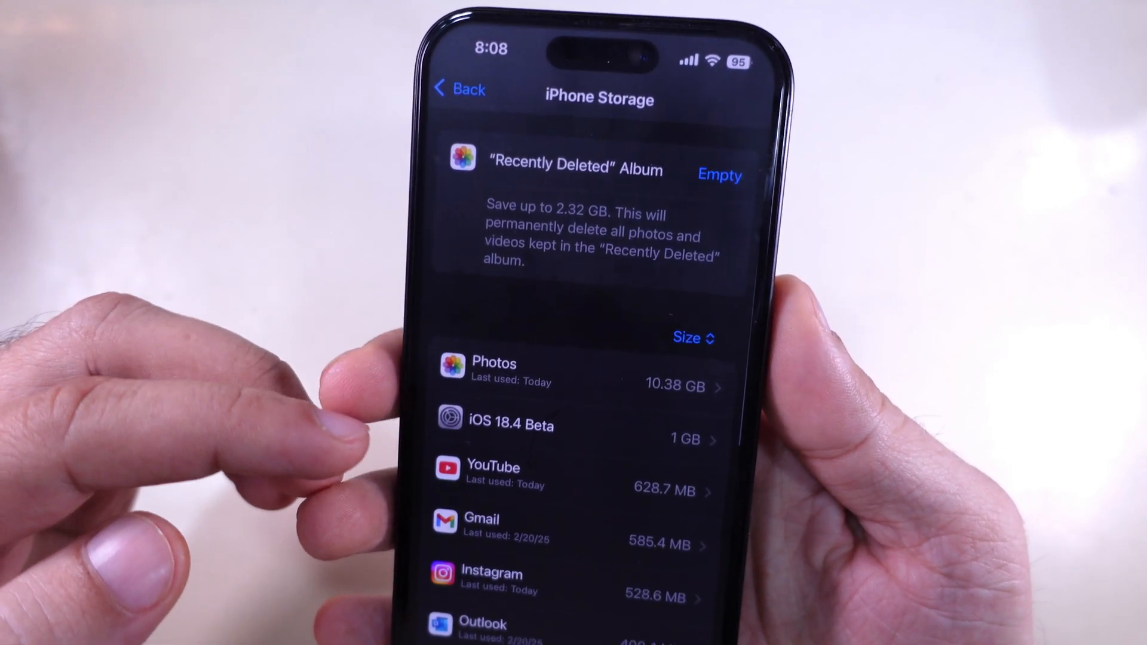
click(512, 423)
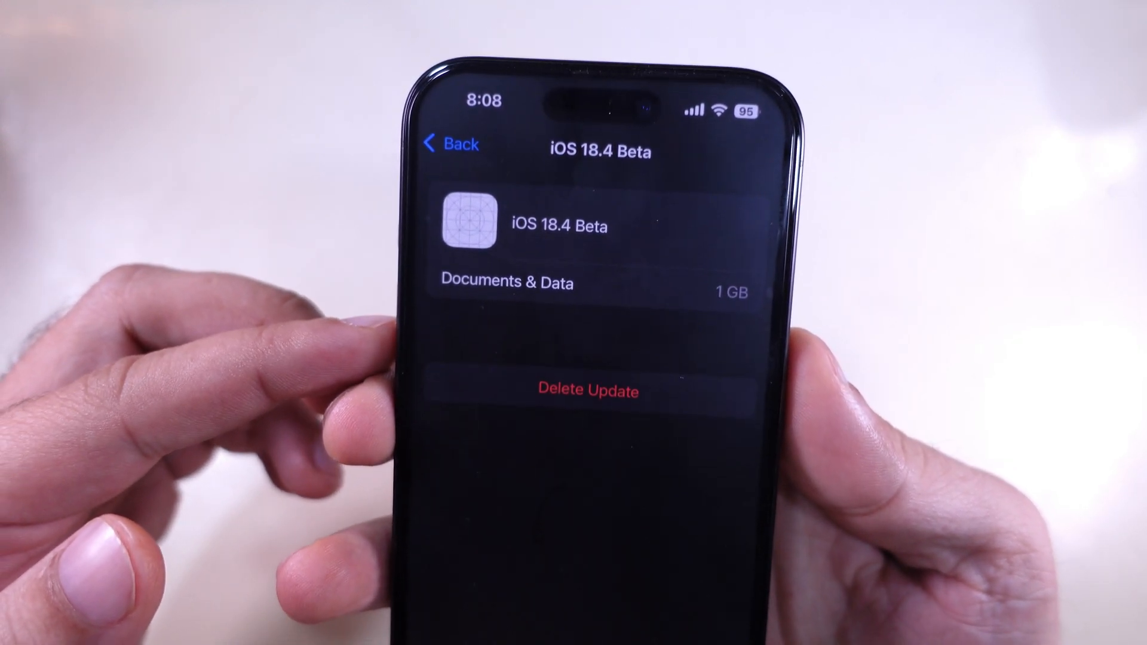
- Delete the downloaded iOS 18.4 Beta update and confirm the deletion
click(588, 390)
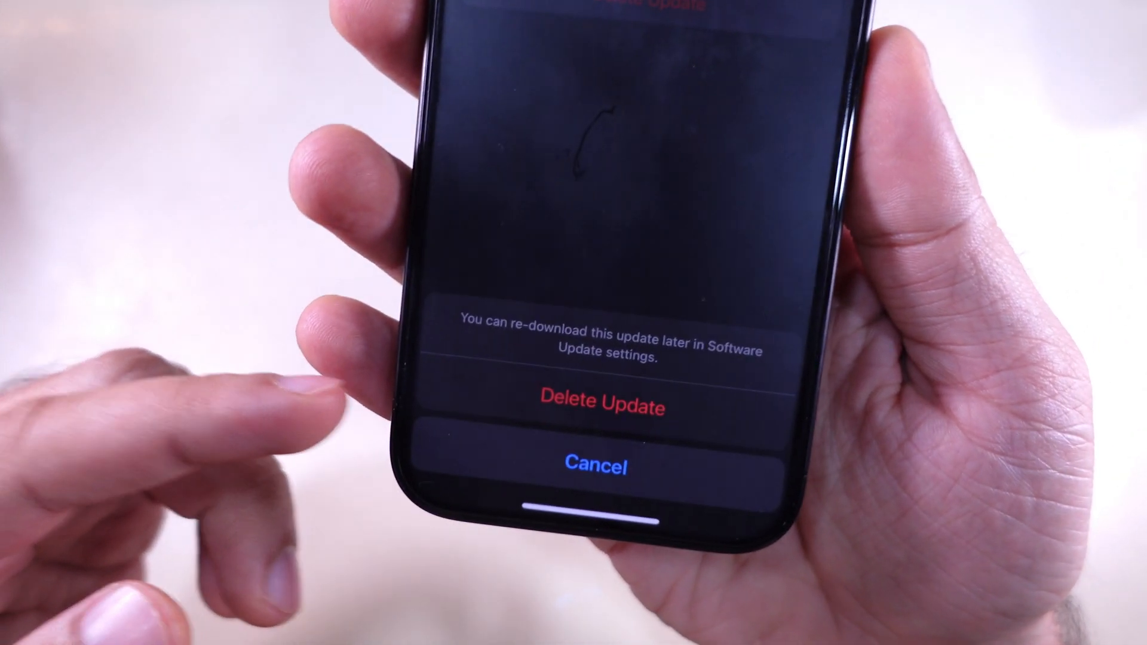
click(599, 407)
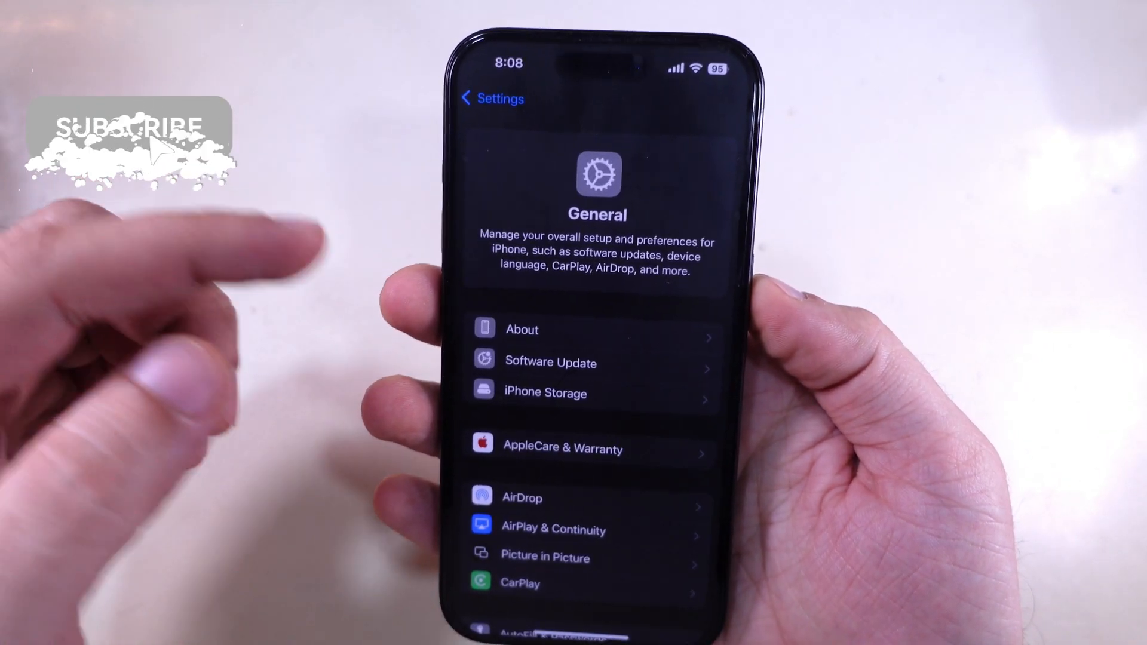
- Request the iOS 18.4 Beta again via Update Now, agreeing to the terms and conditions
click(549, 362)
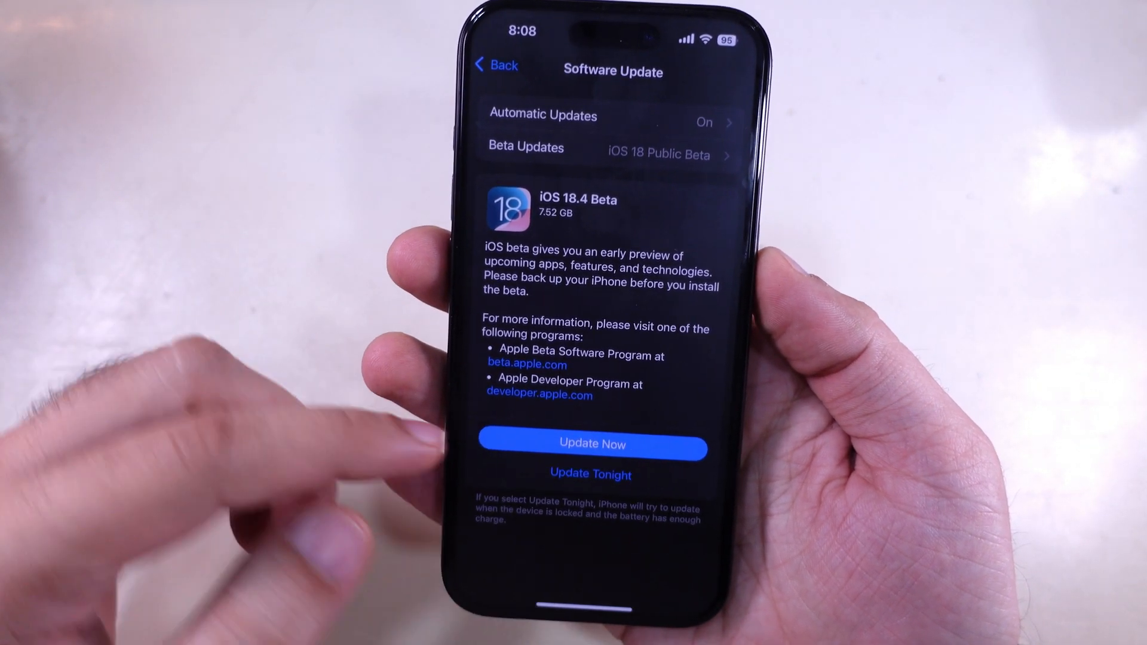
click(591, 445)
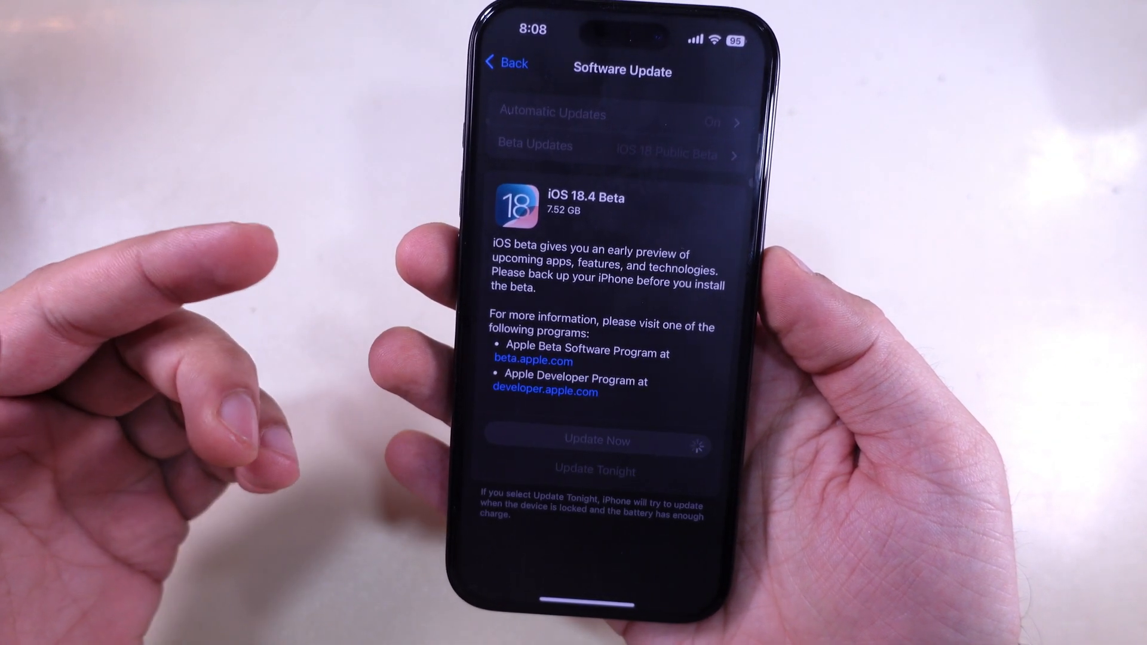
click(595, 440)
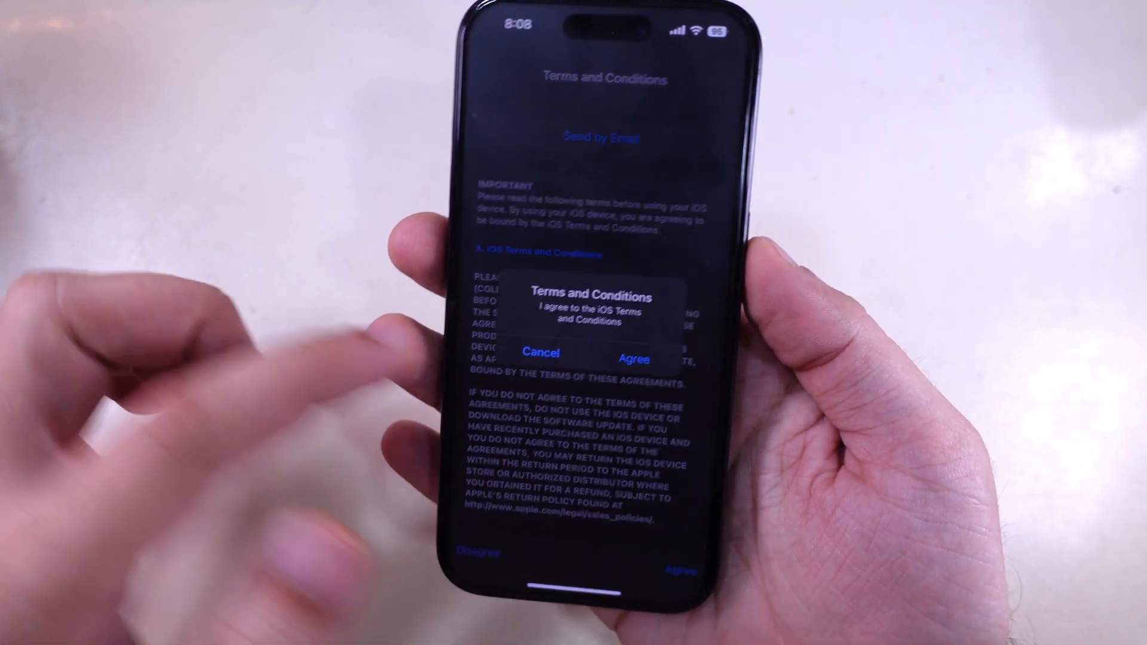
click(633, 358)
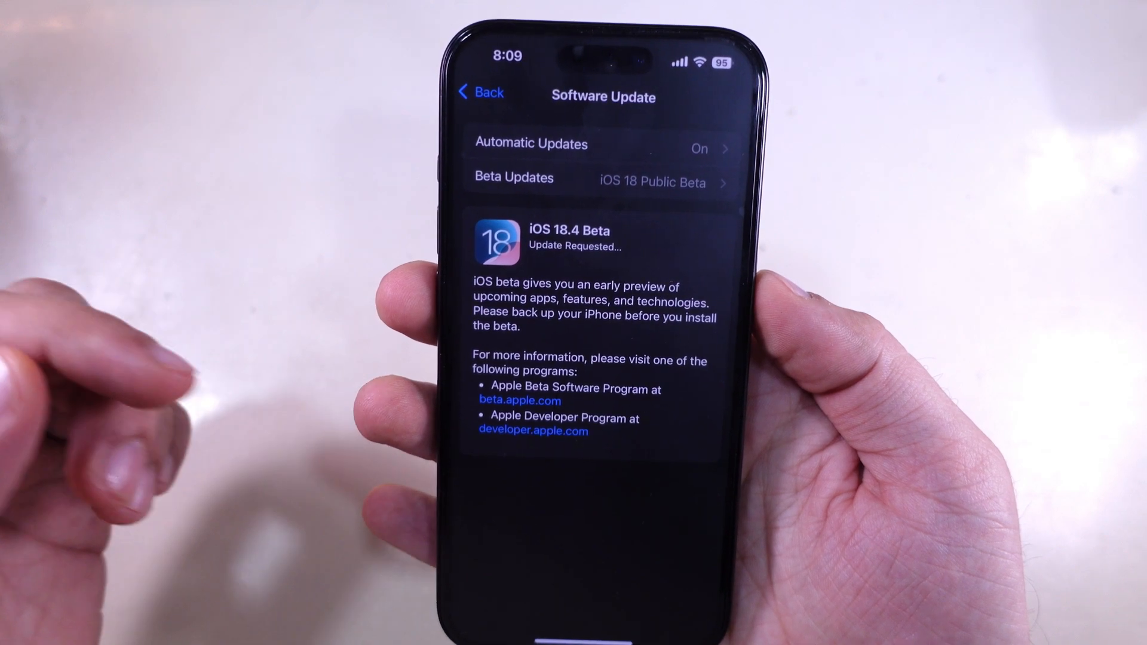
- Return to General and revisit Software Update so it checks for the download again
click(479, 94)
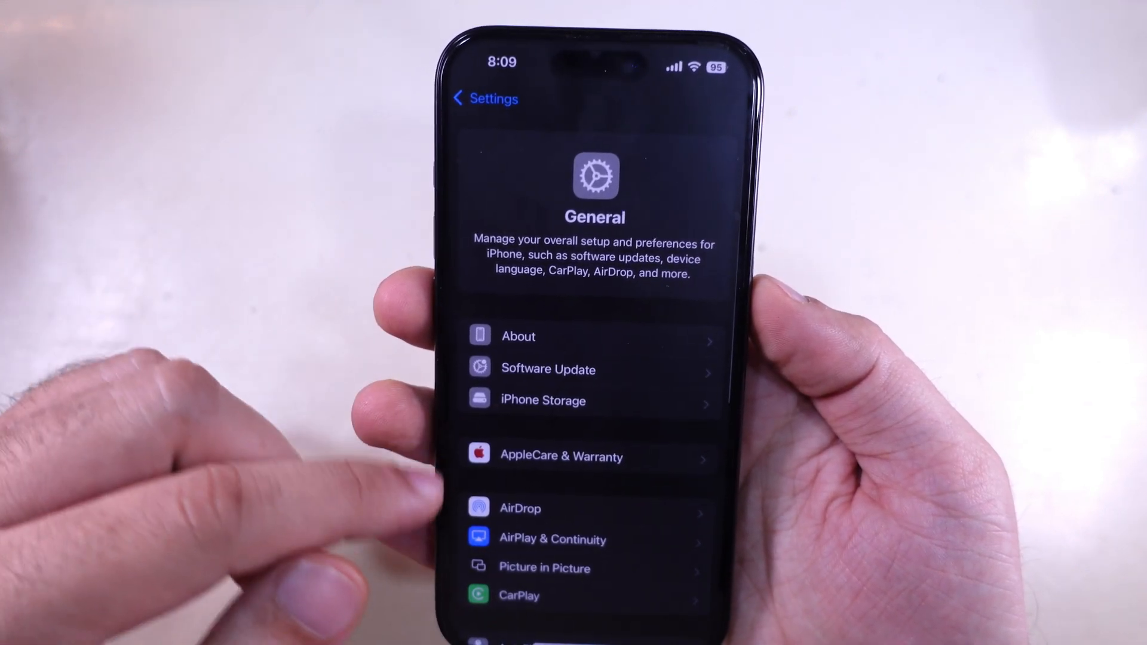
click(549, 369)
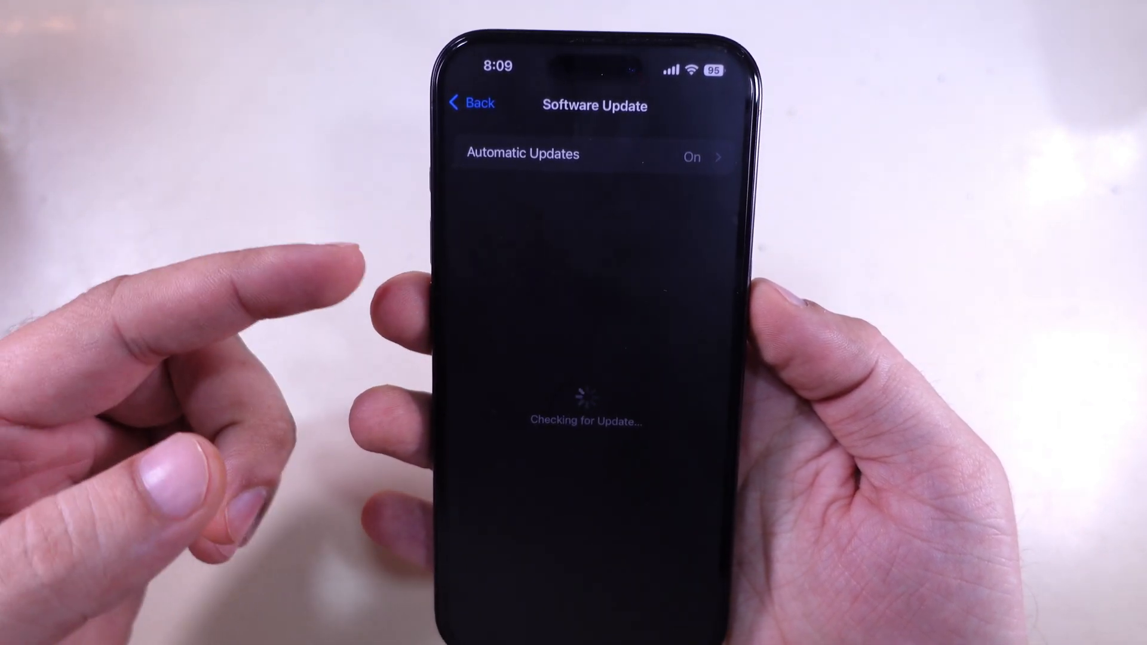